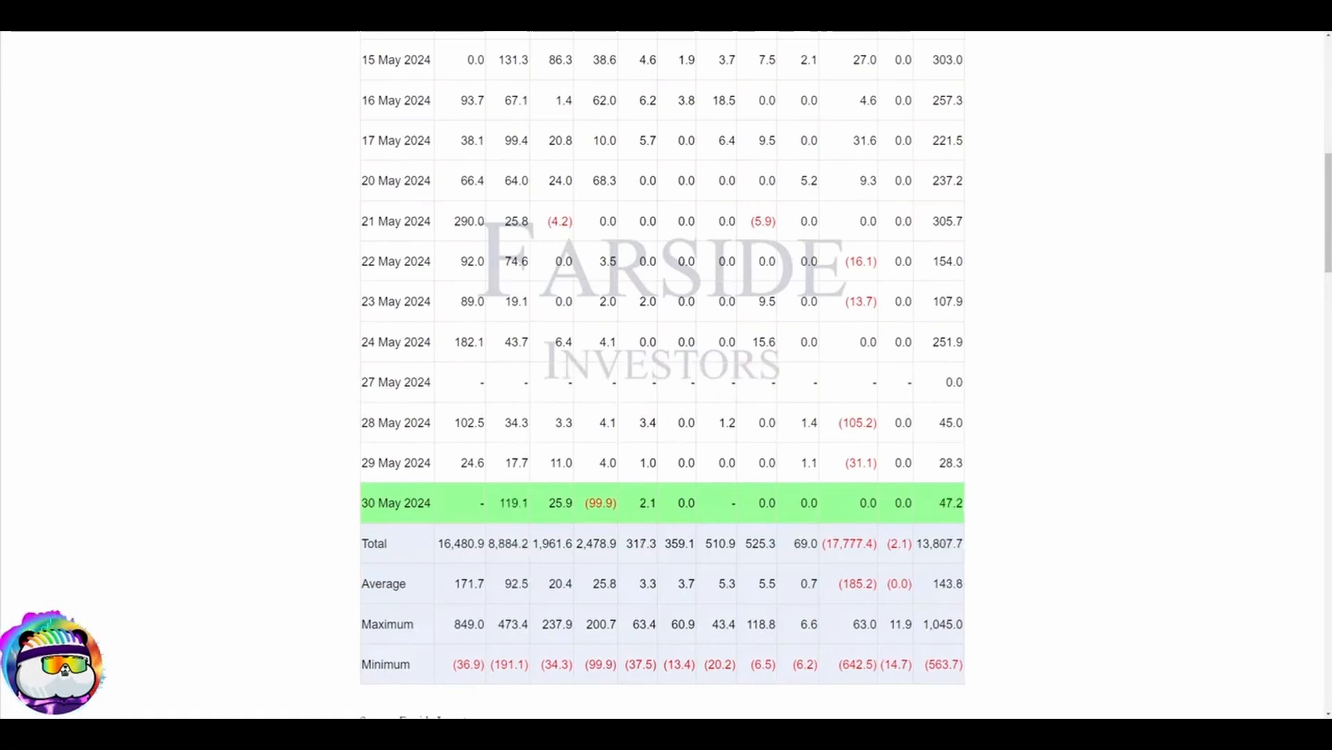
Close the crypto ad banner covering the bottom of the Blockchain.com hash rate page
scroll(up, 3)
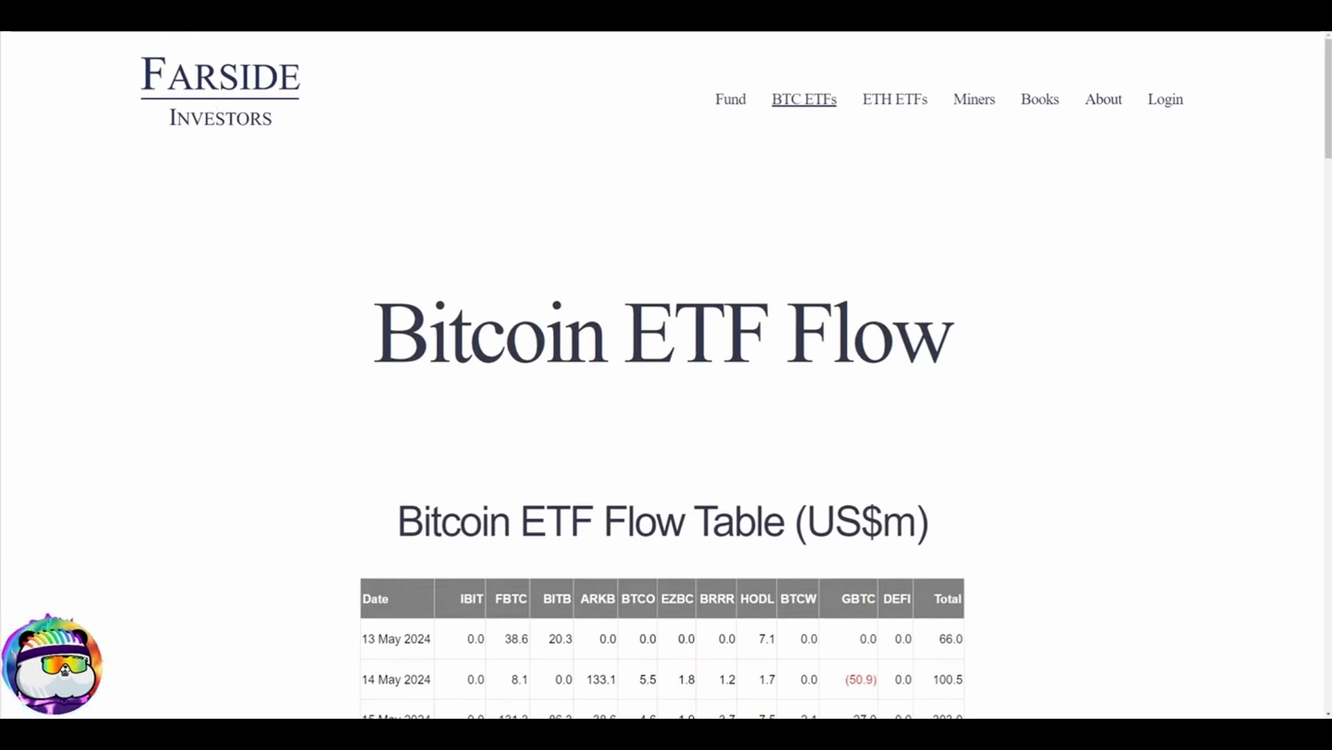
scroll(down, 3)
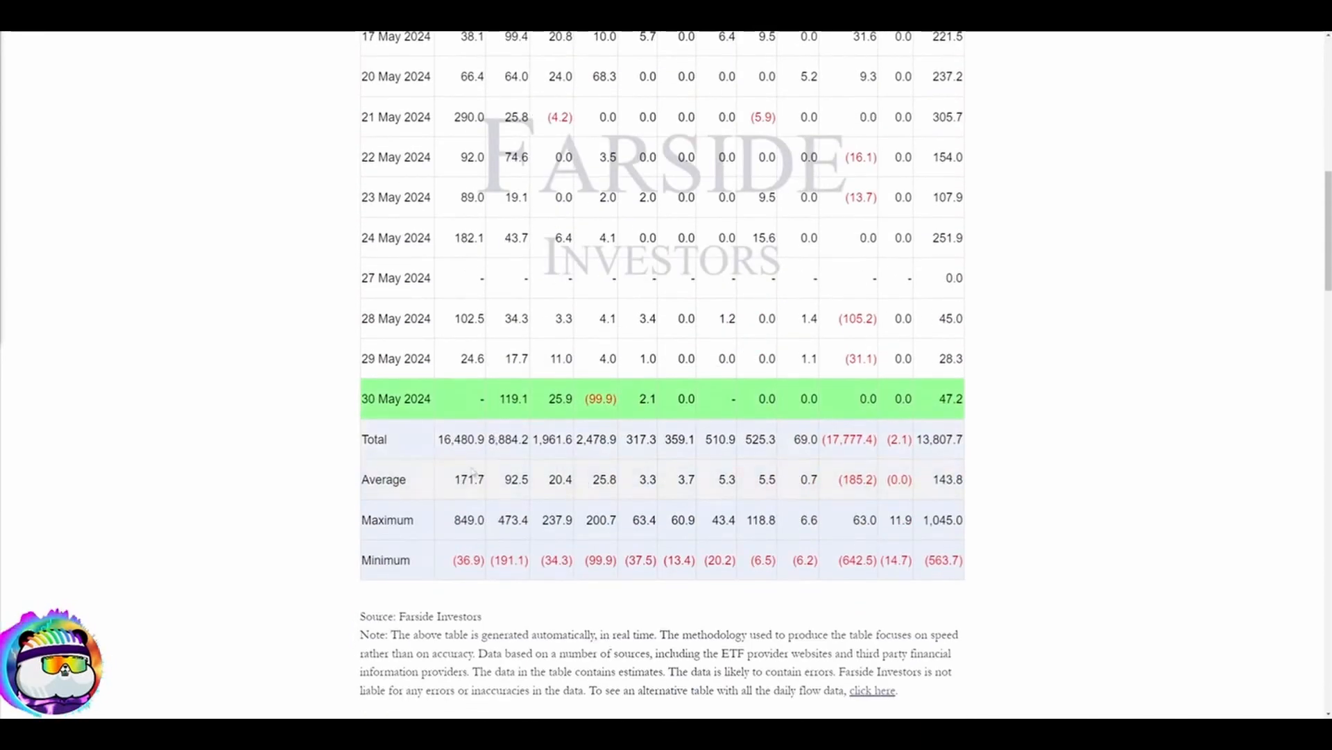
scroll(up, 3)
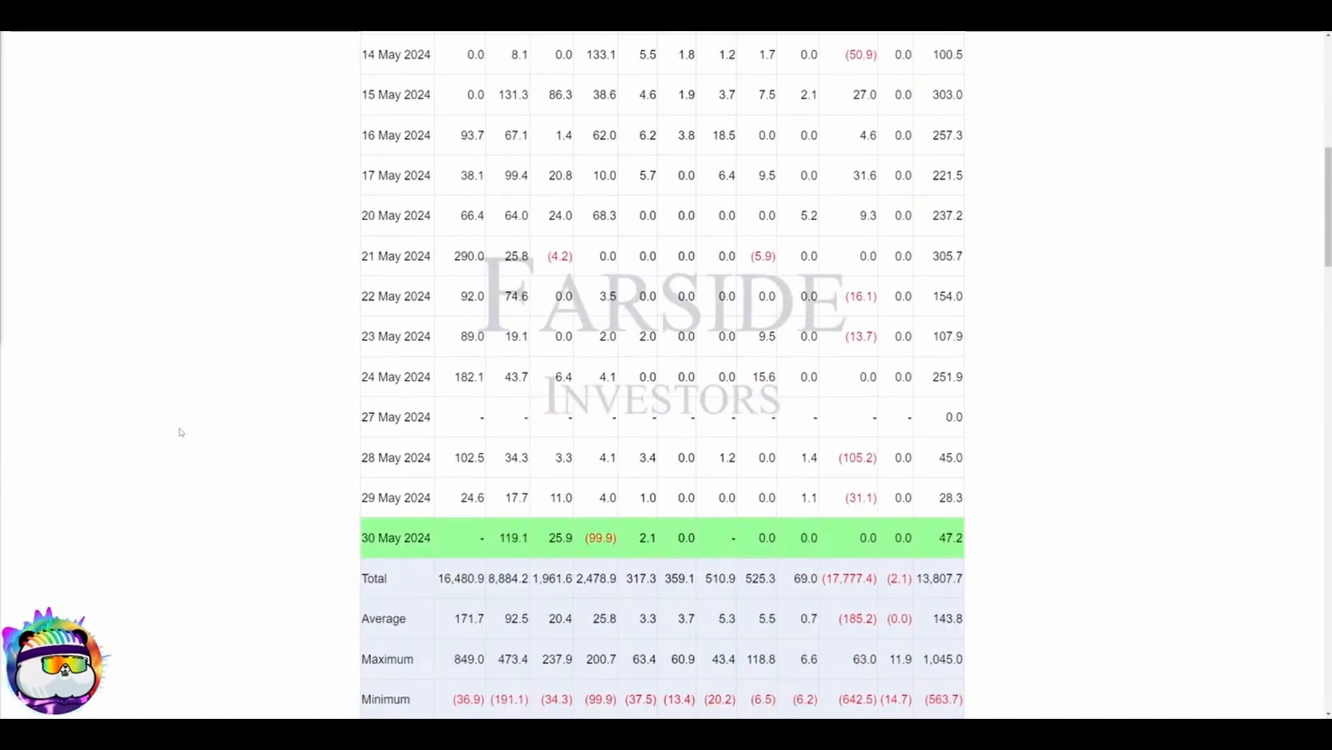
scroll(up, 3)
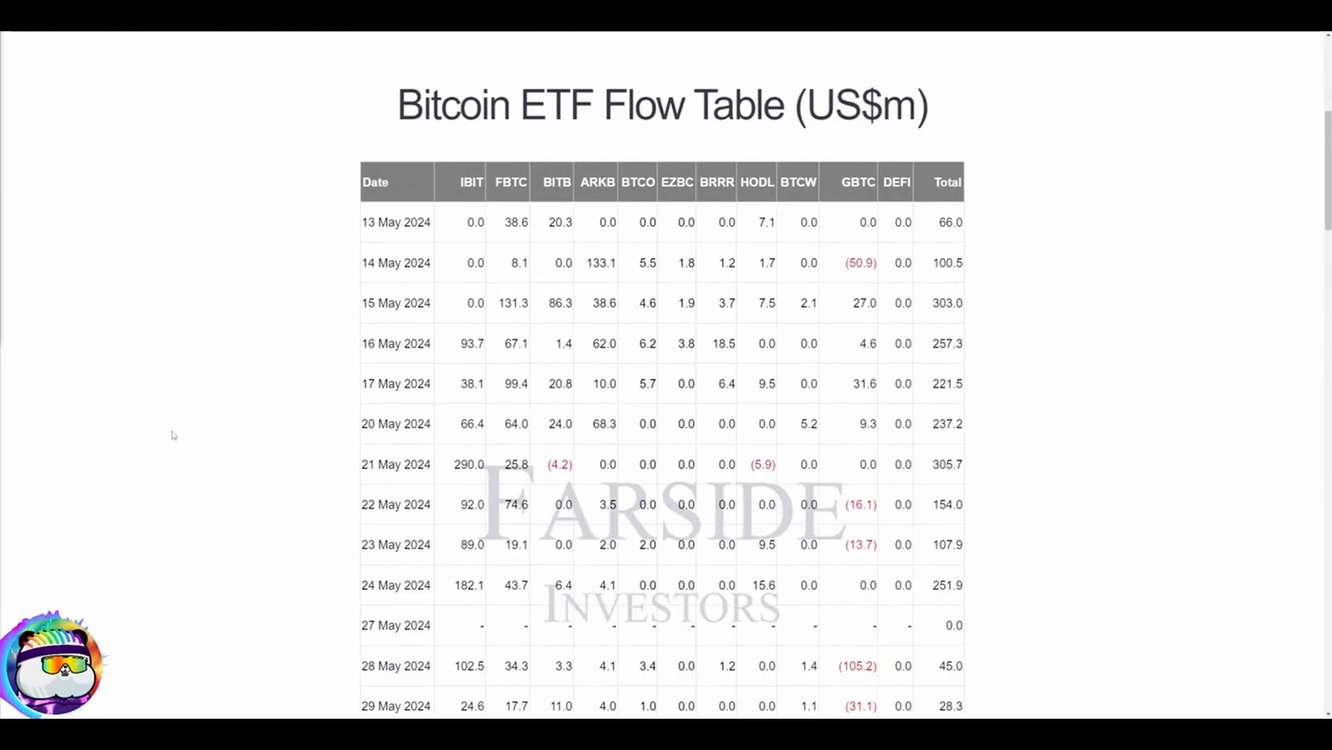
scroll(down, 3)
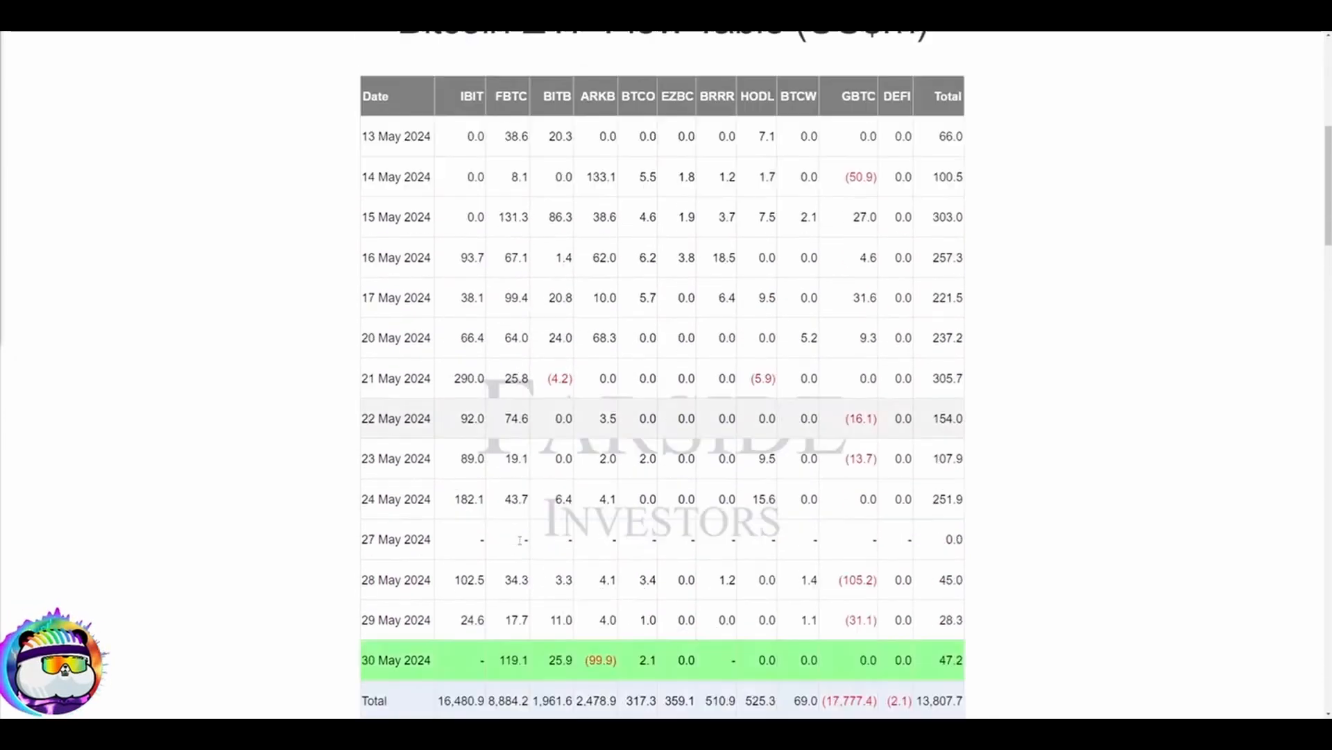
scroll(down, 3)
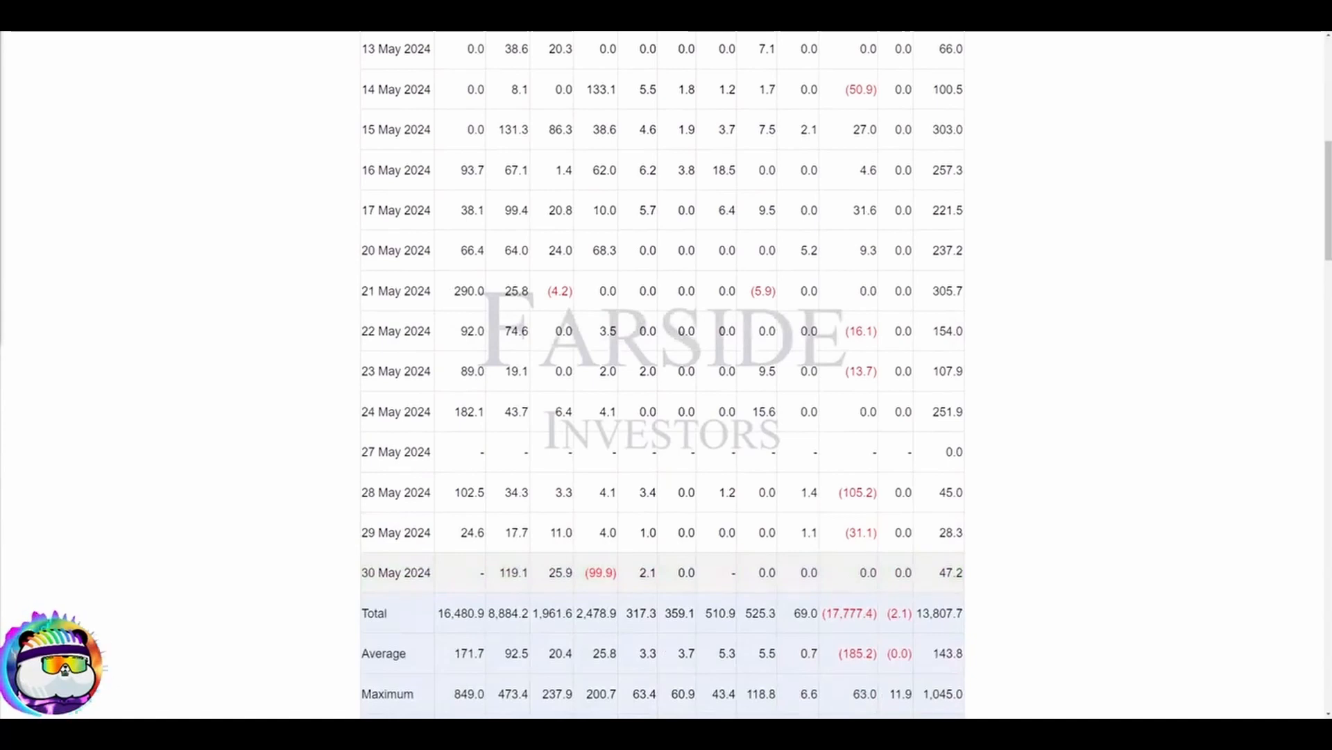
mouse_move(461, 579)
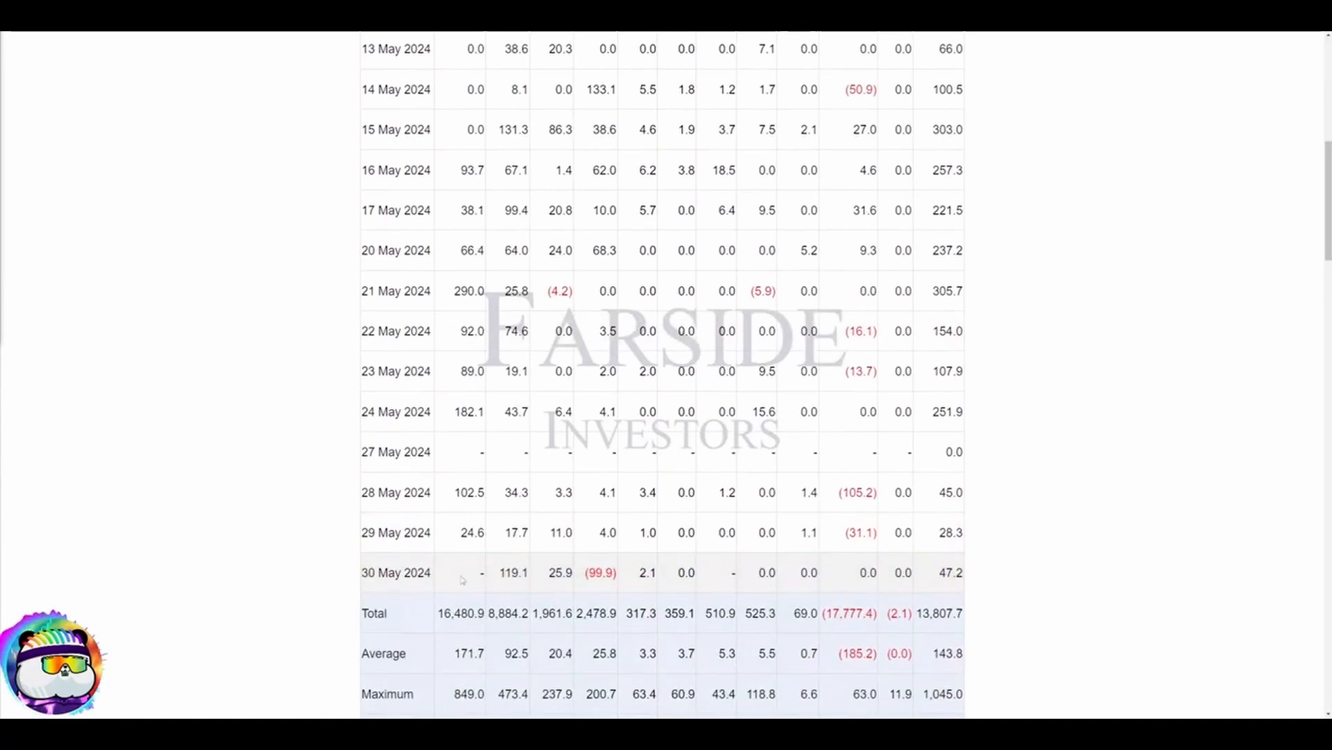
scroll(up, 3)
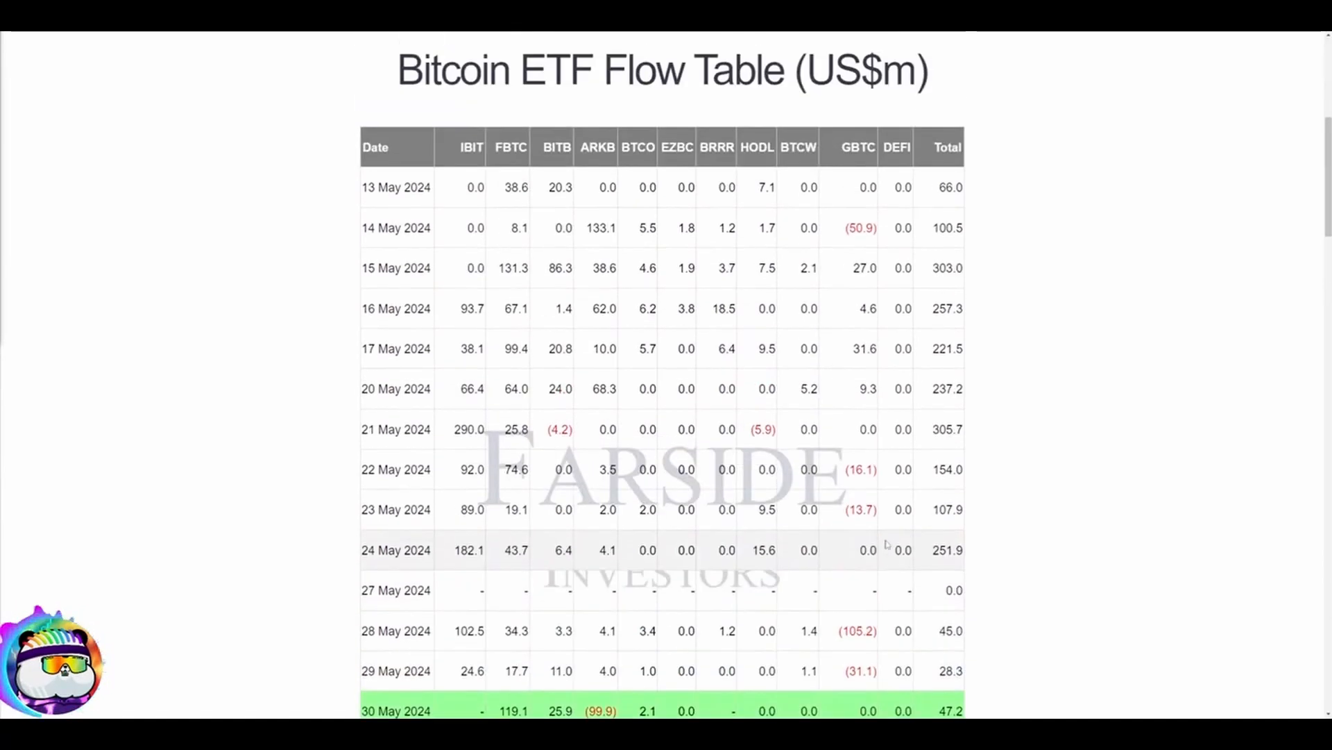
scroll(down, 3)
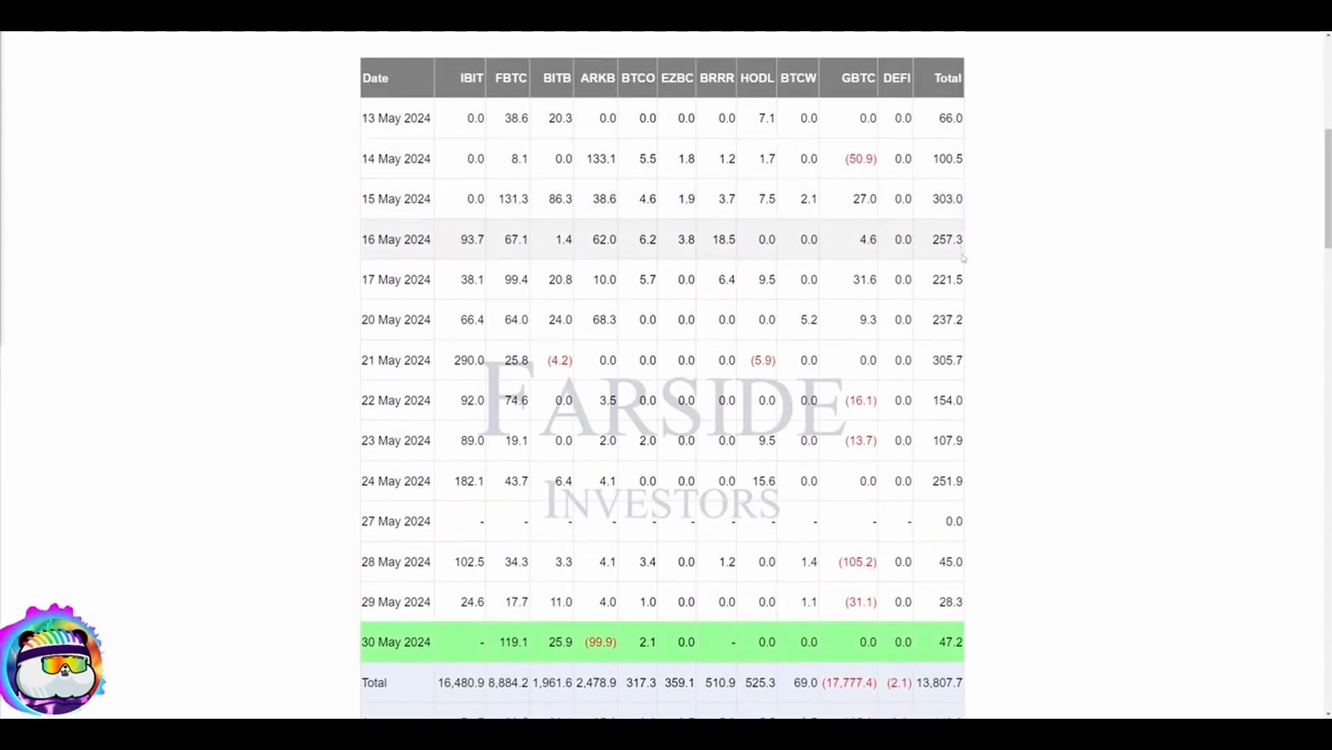
mouse_move(950, 453)
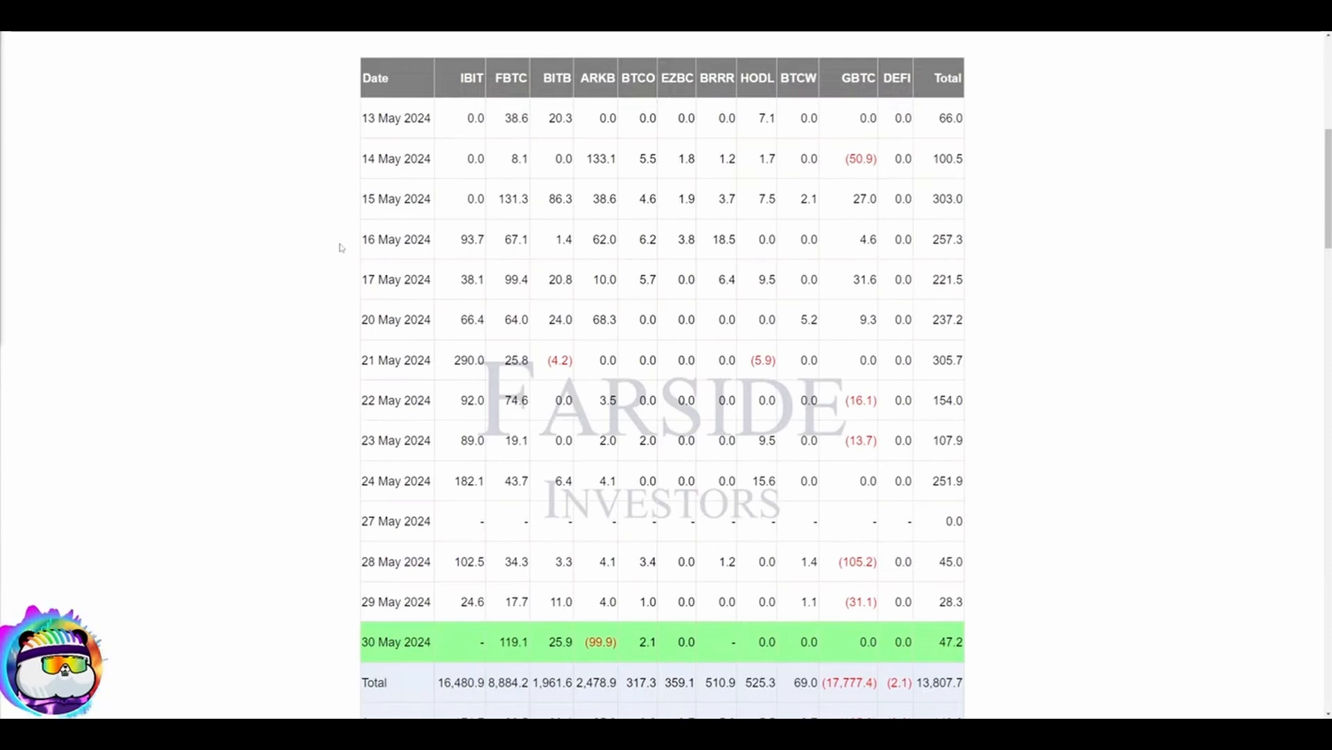
scroll(down, 3)
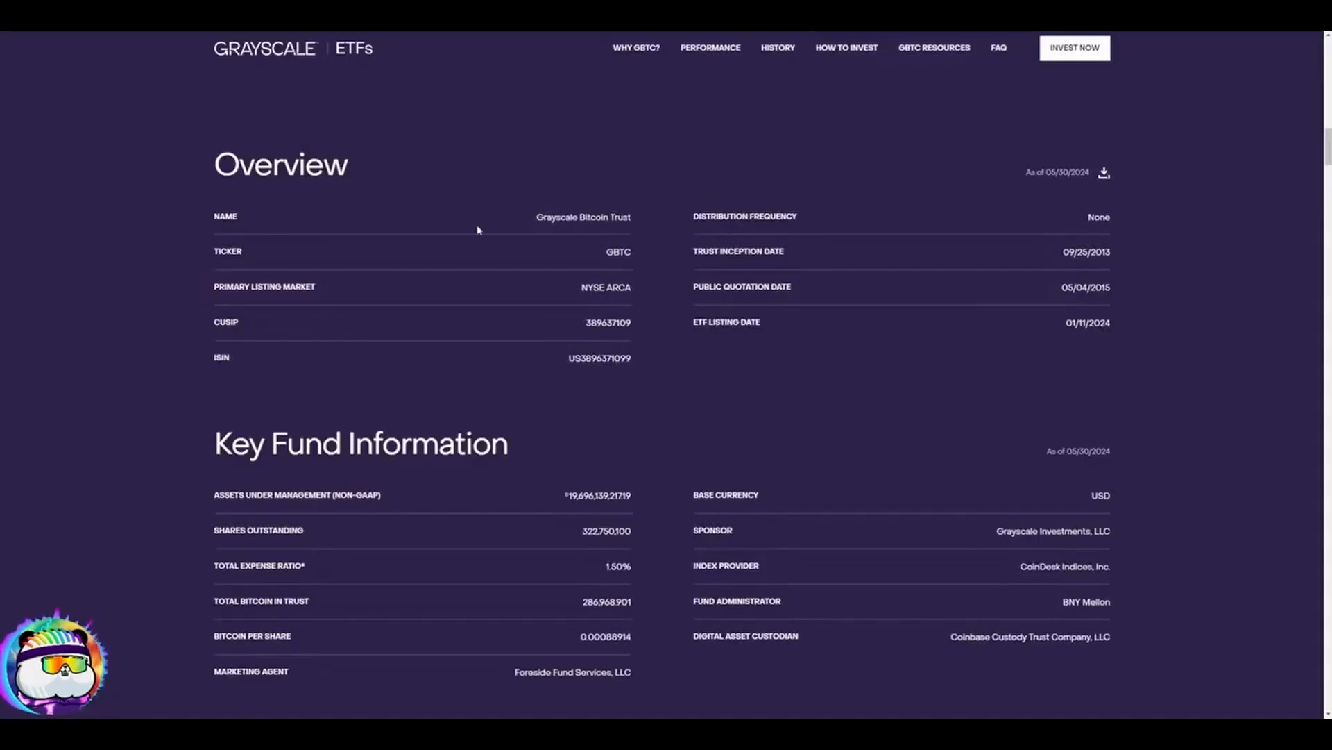
mouse_move(523, 300)
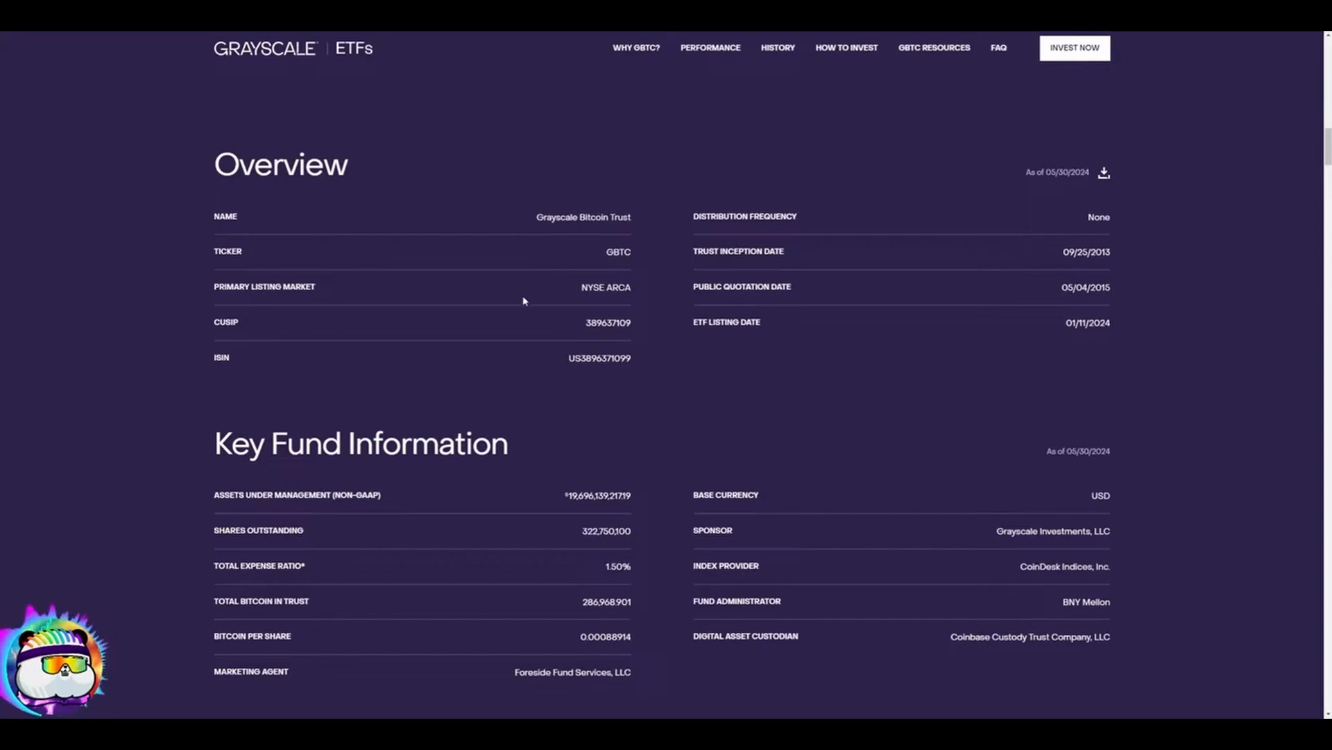
mouse_move(529, 313)
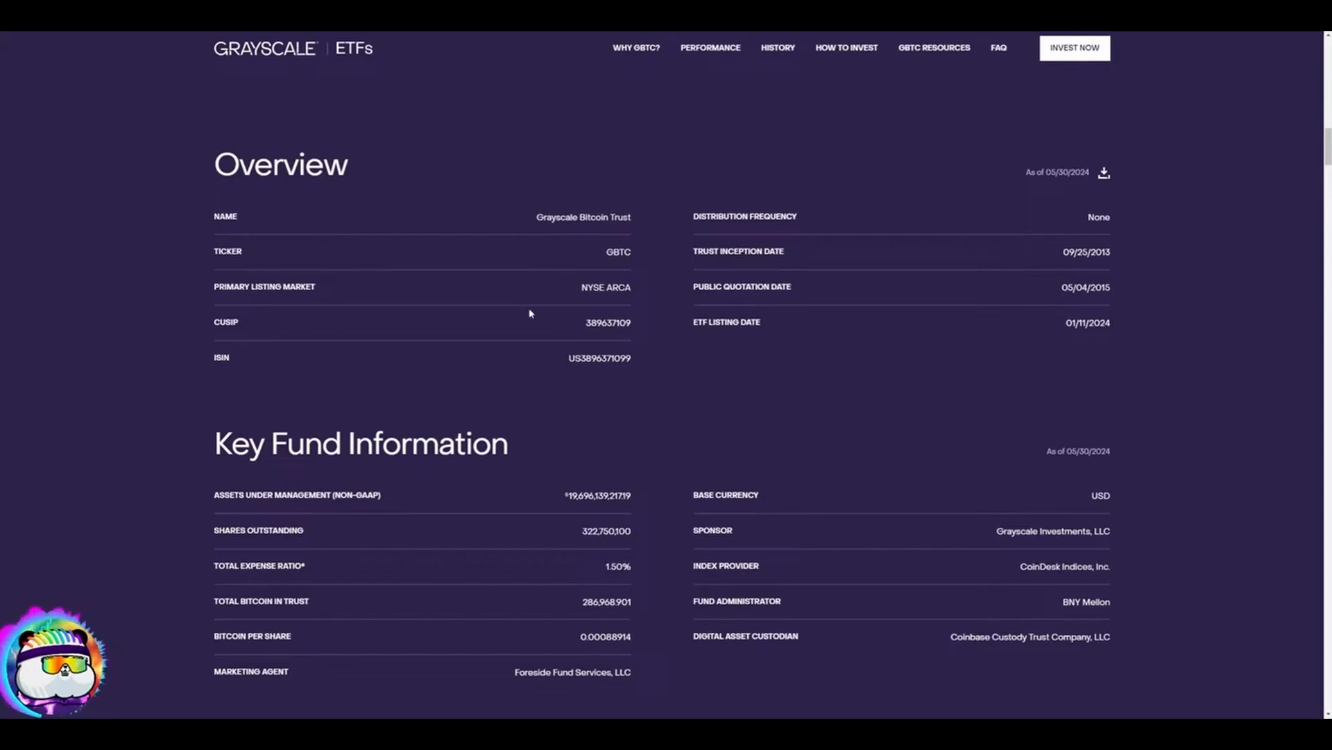
mouse_move(545, 332)
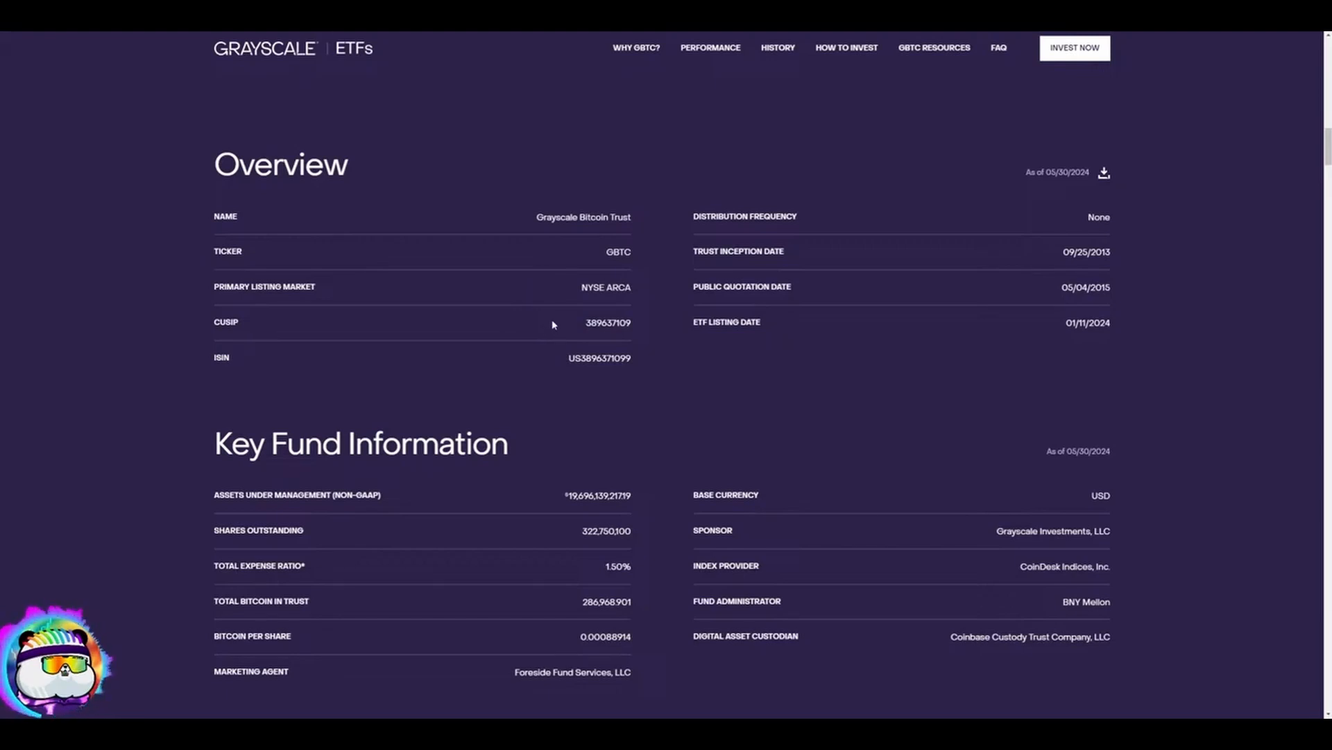
mouse_move(581, 610)
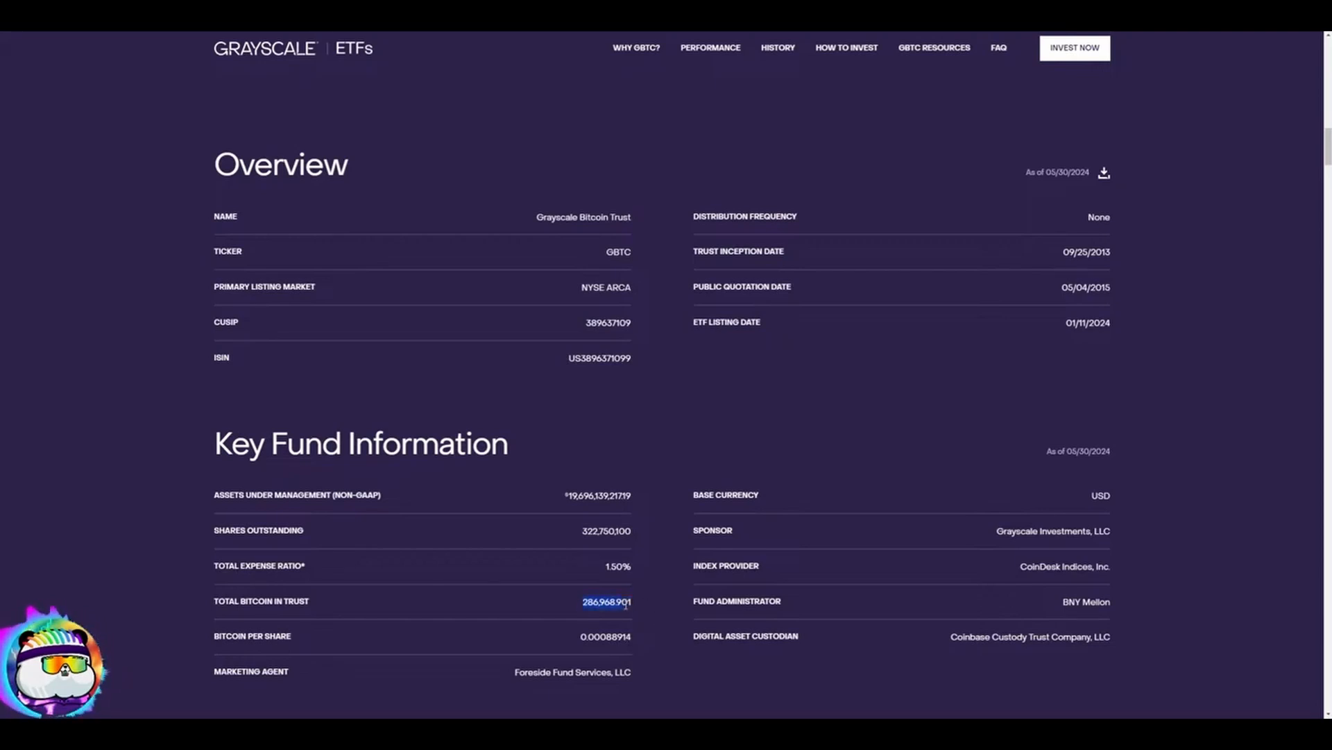
mouse_move(102, 61)
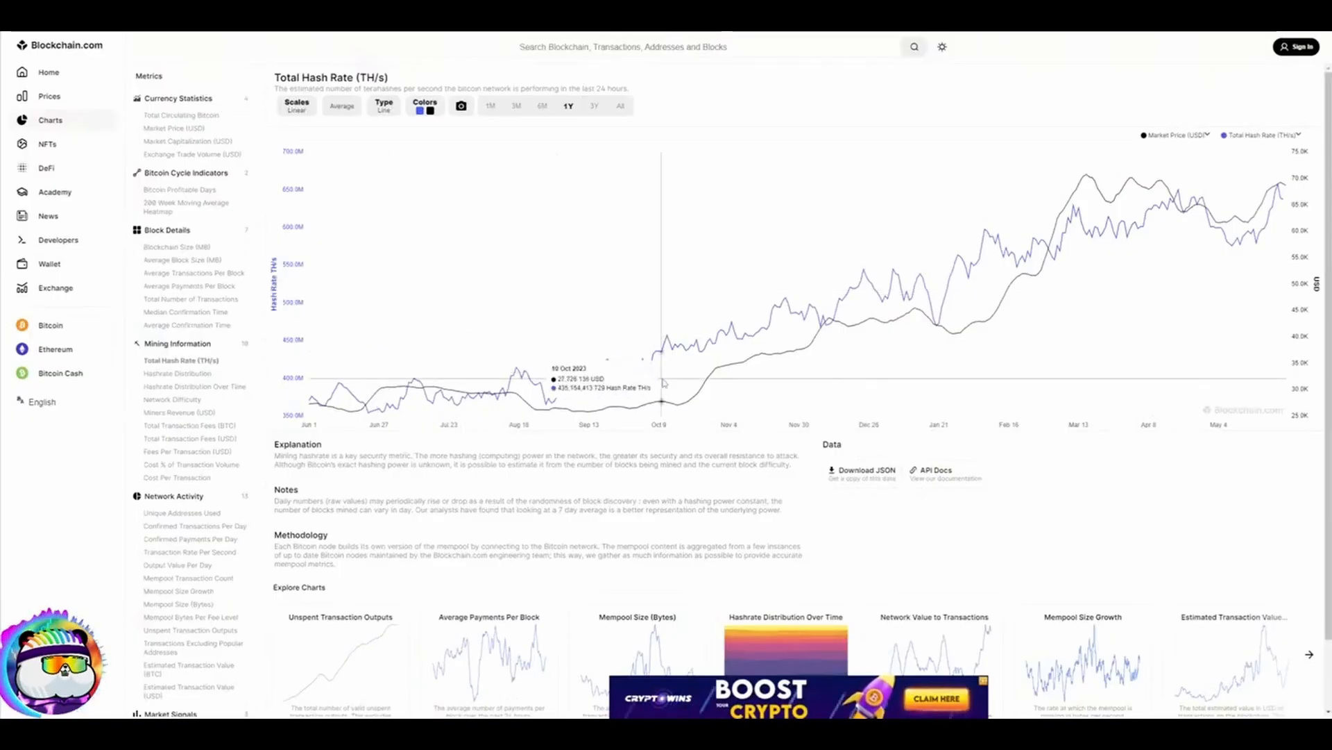
mouse_move(900, 404)
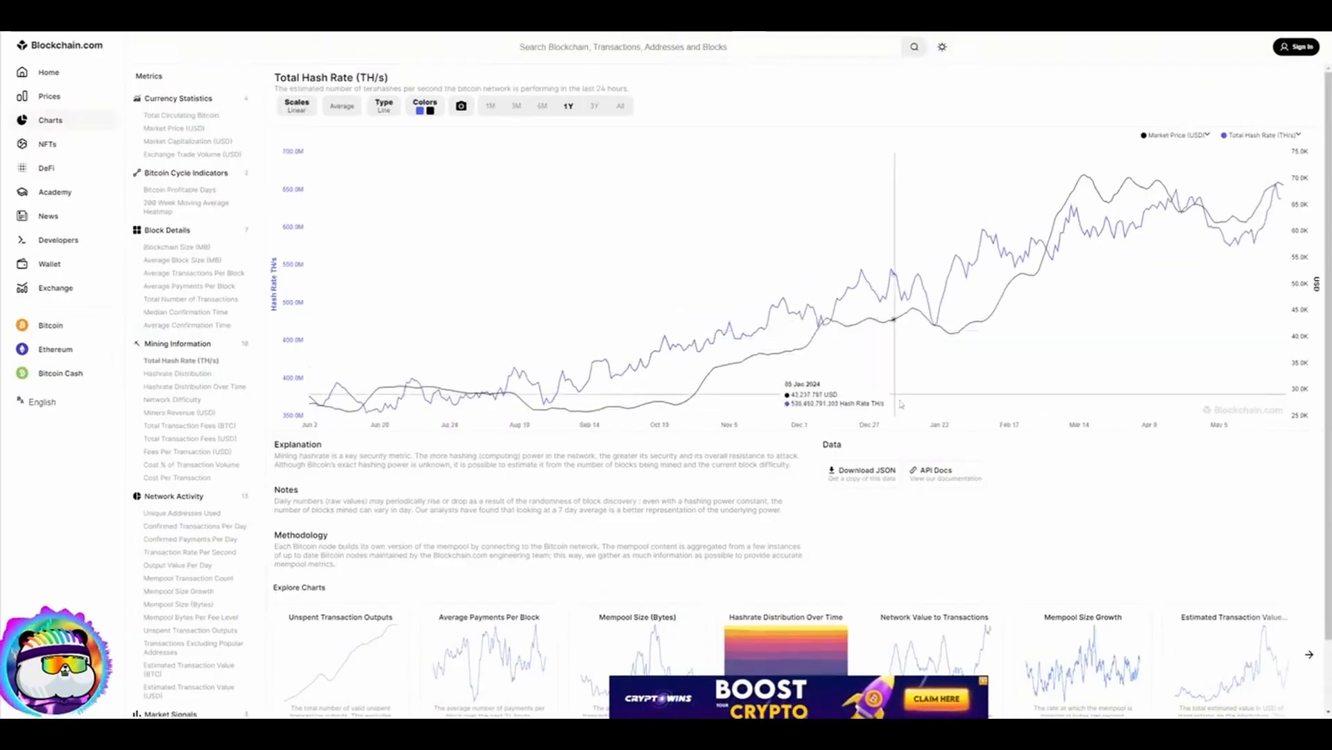
key(ctrl+plus)
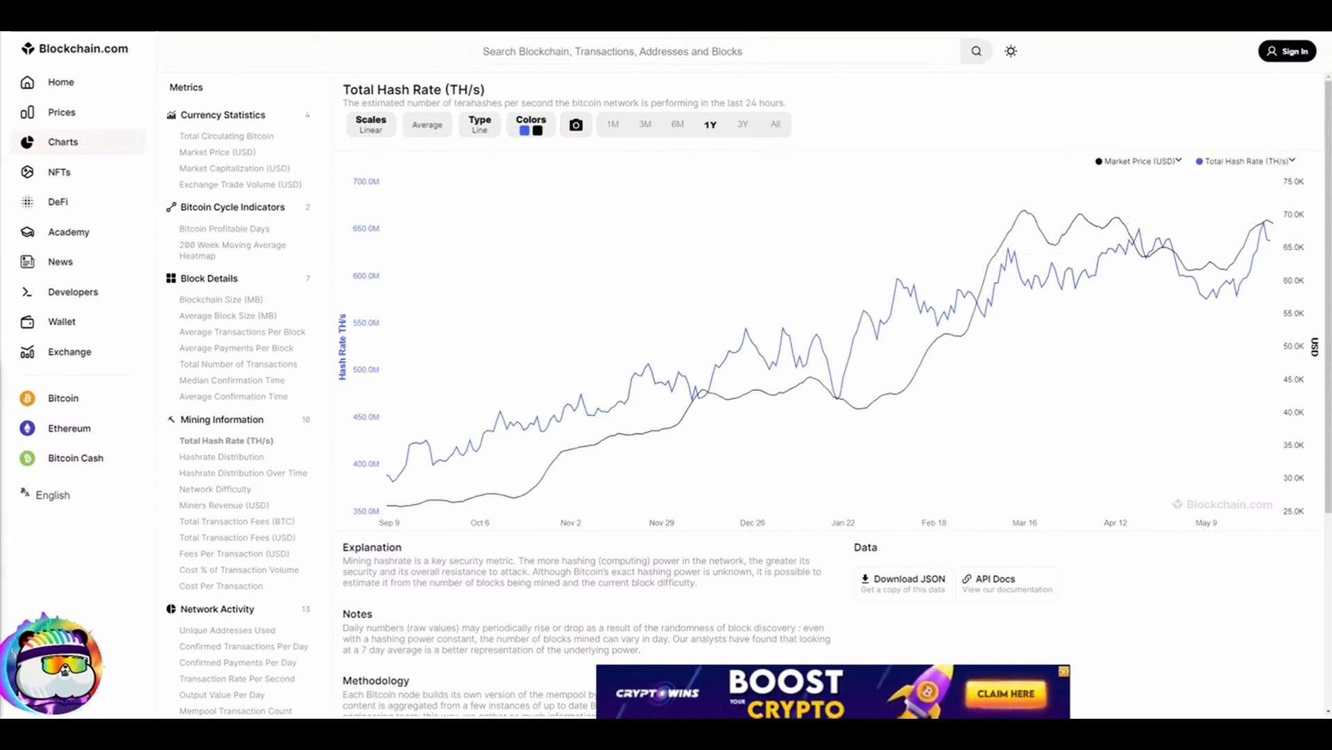
click(1061, 670)
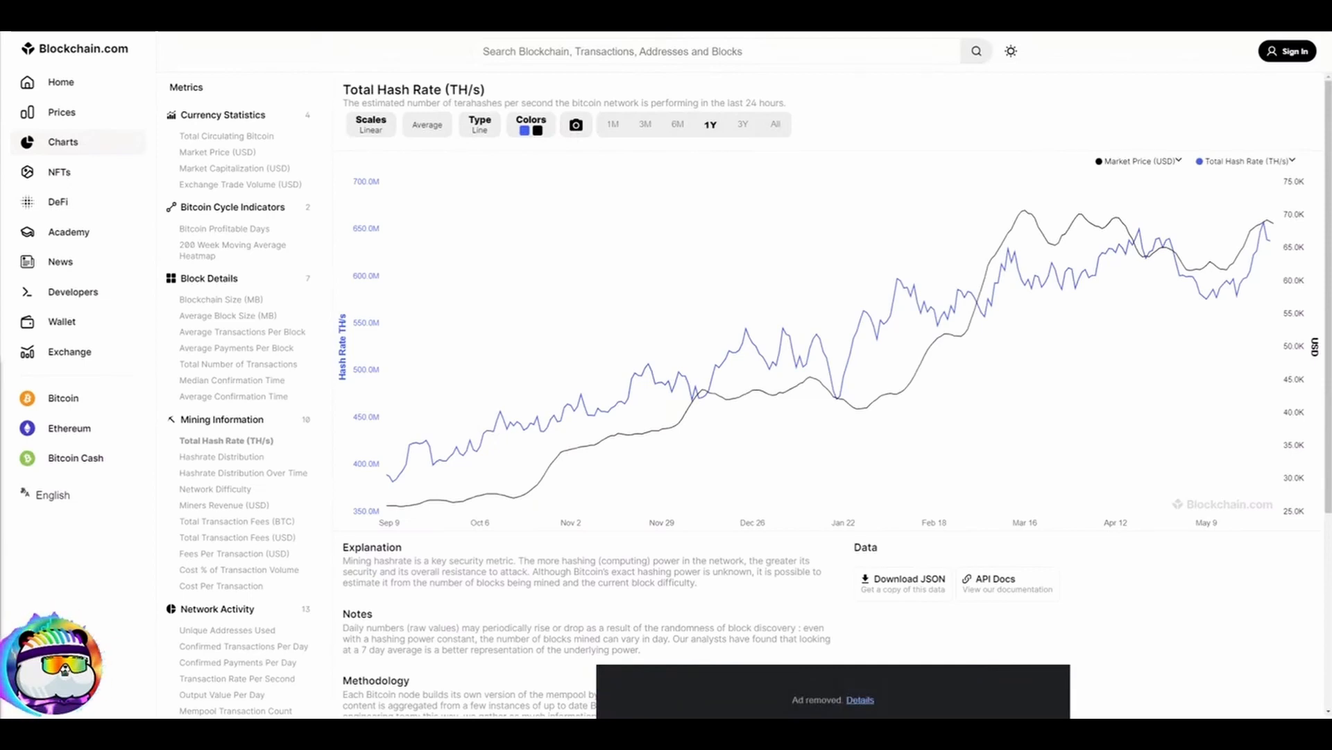
mouse_move(1180, 357)
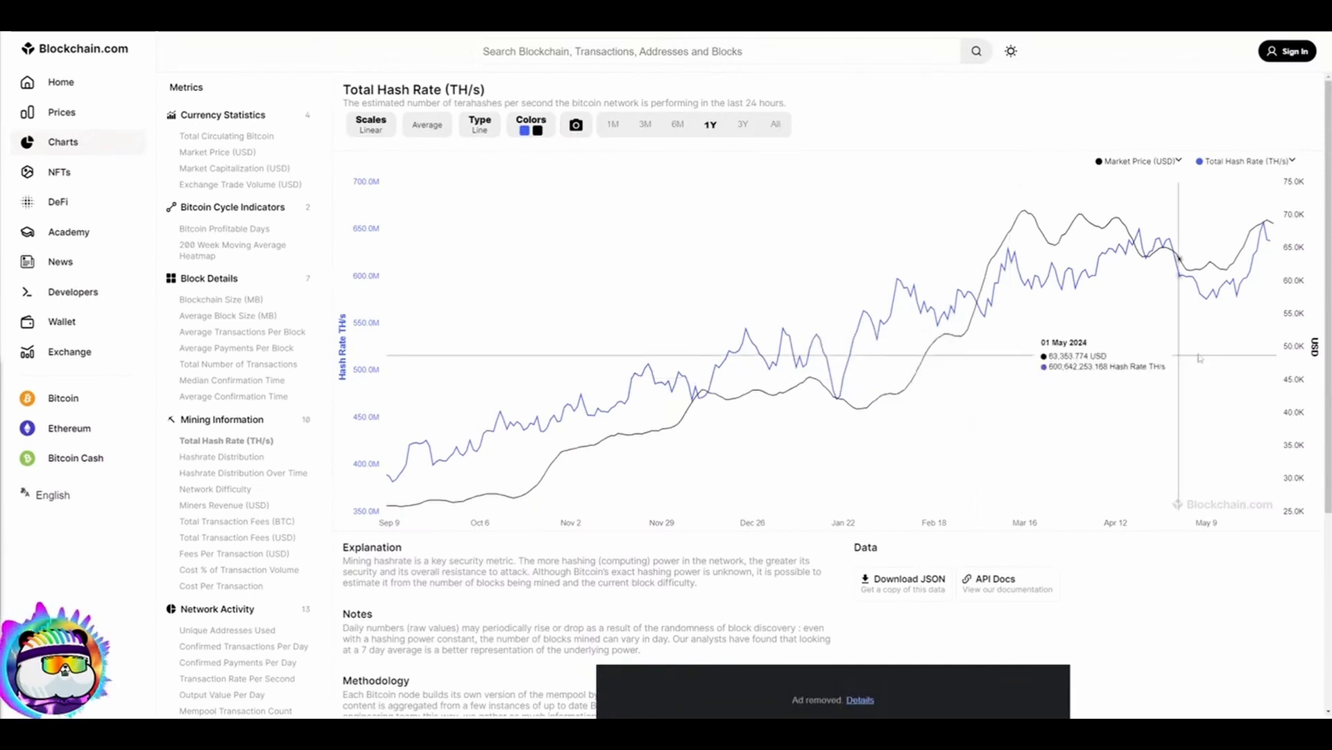
mouse_move(1258, 230)
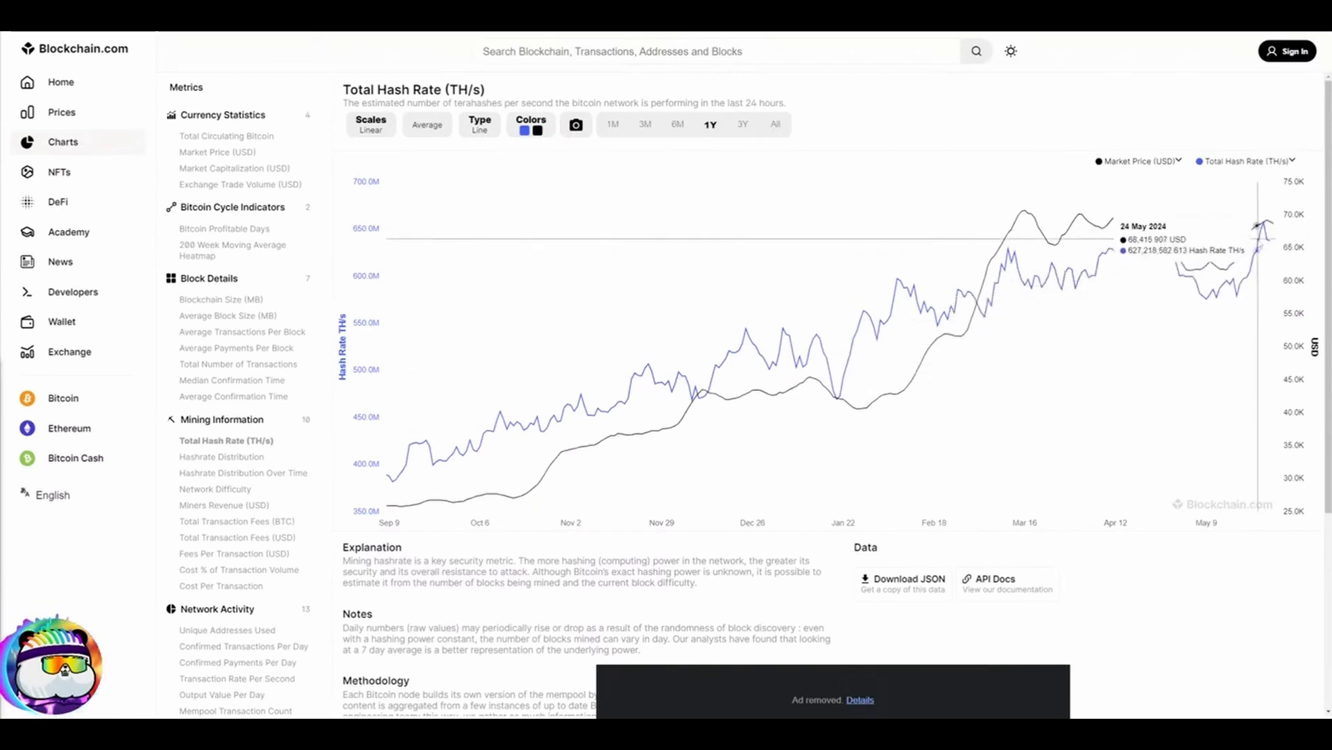
mouse_move(1051, 247)
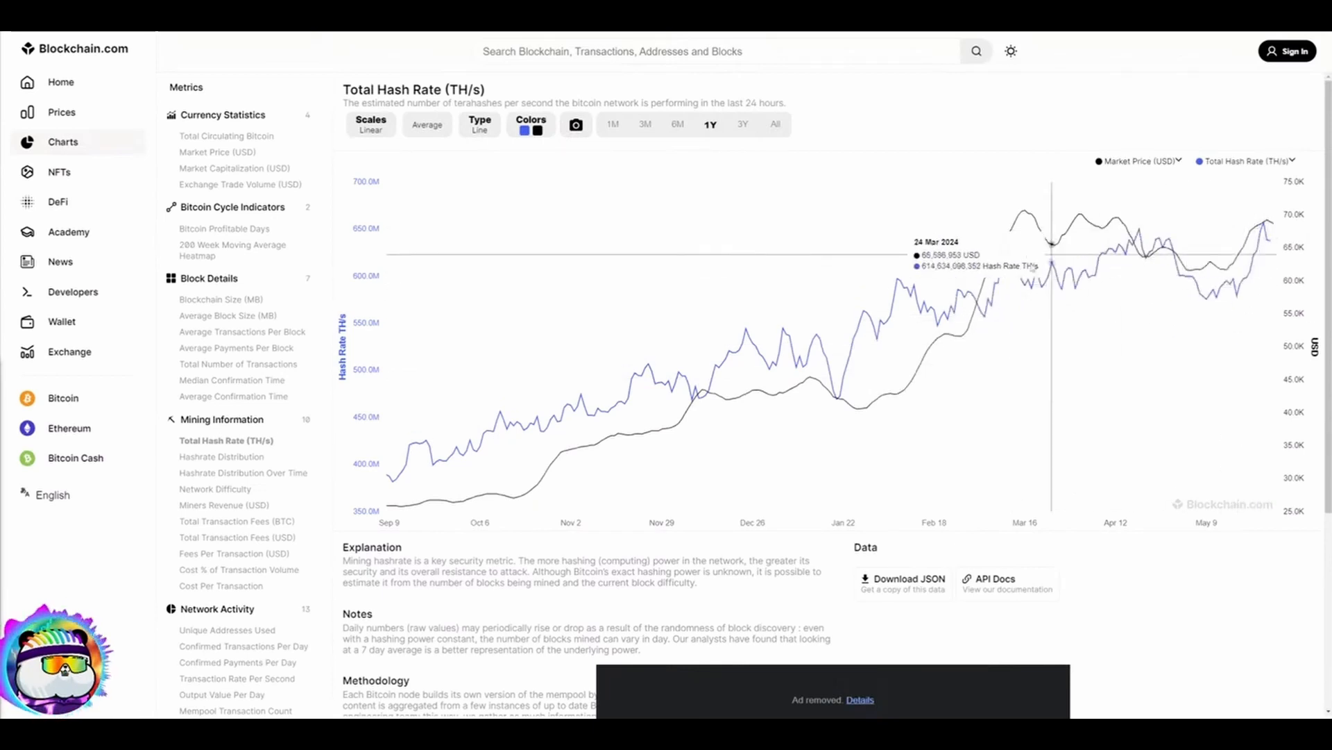
mouse_move(996, 250)
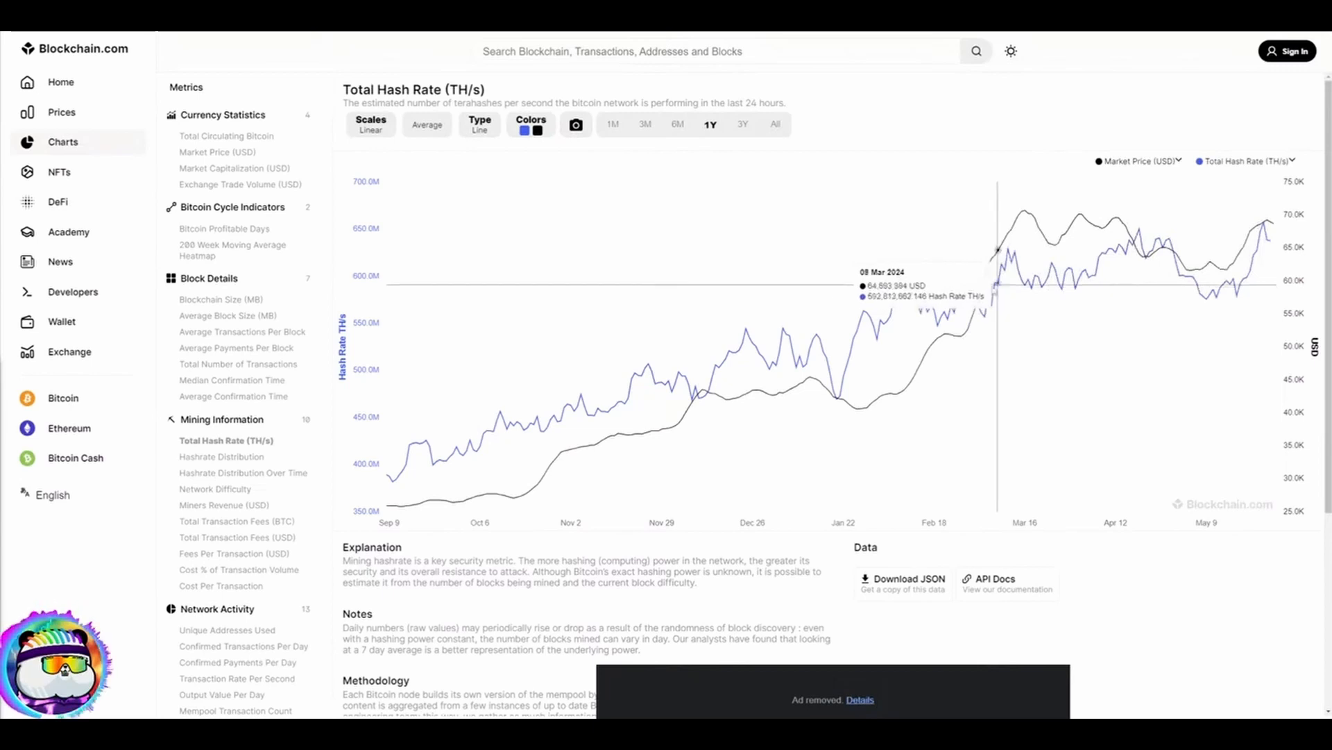
mouse_move(1011, 247)
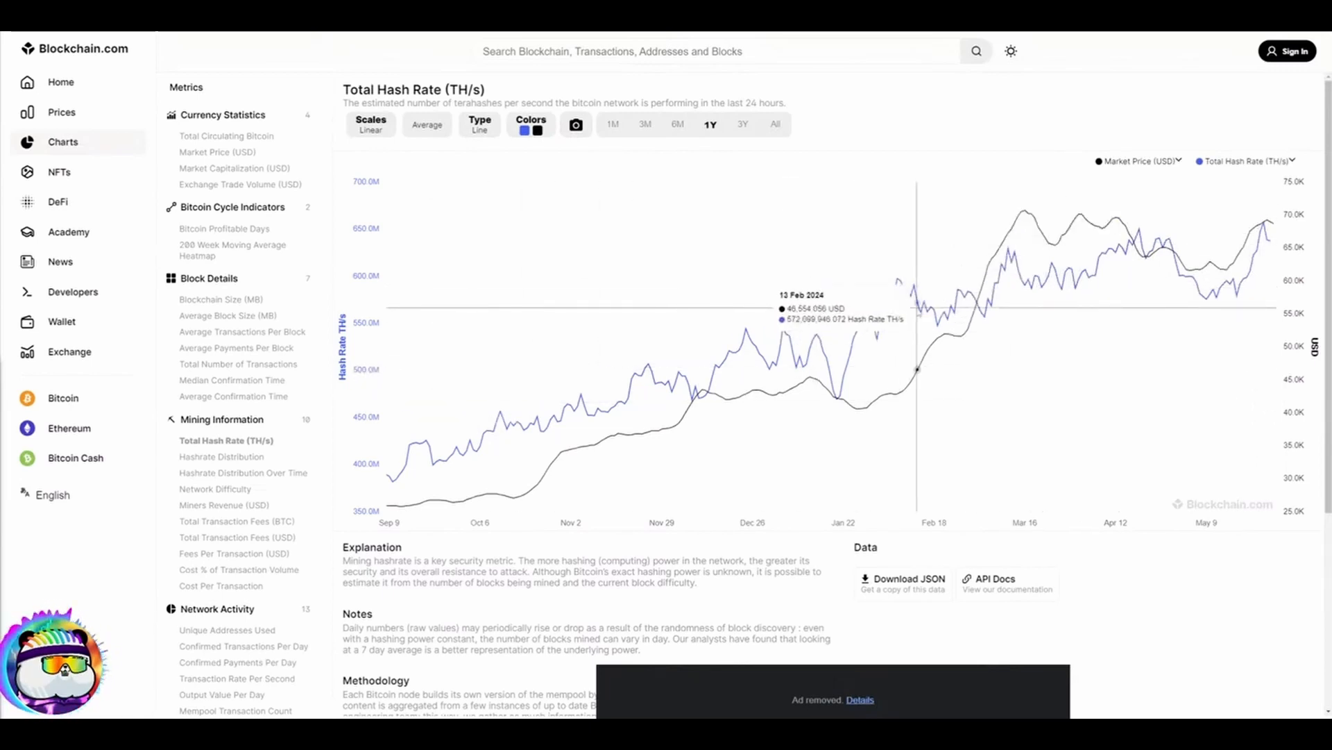
mouse_move(1174, 255)
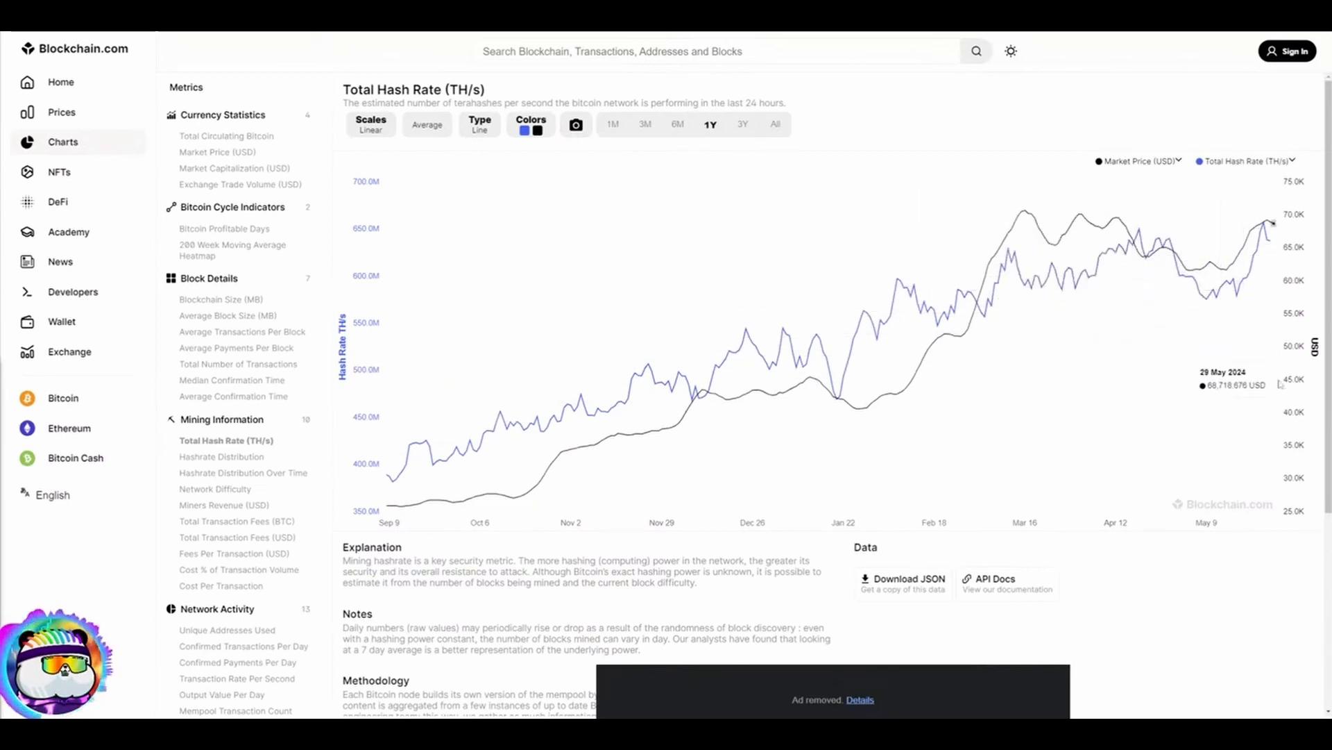
Set the Total Hash Rate chart's time range to 1M, showing May 2024
click(613, 125)
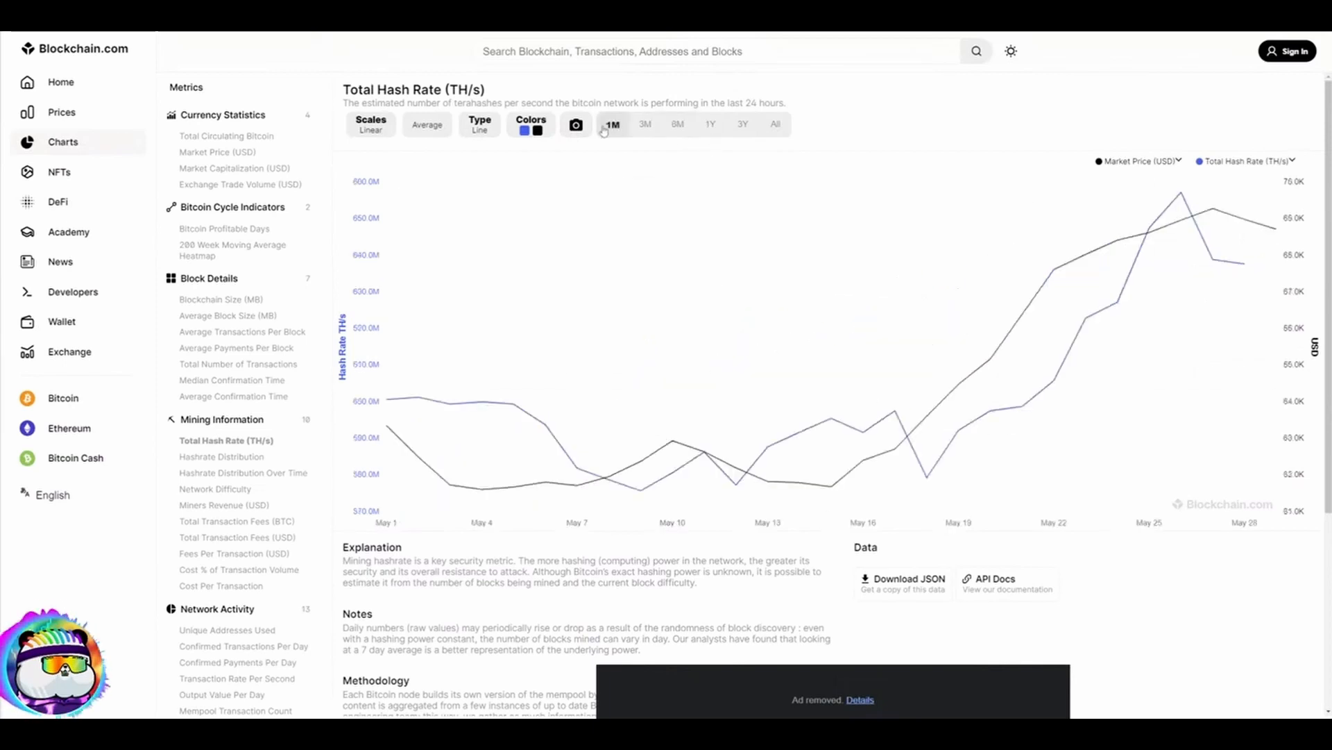
mouse_move(766, 465)
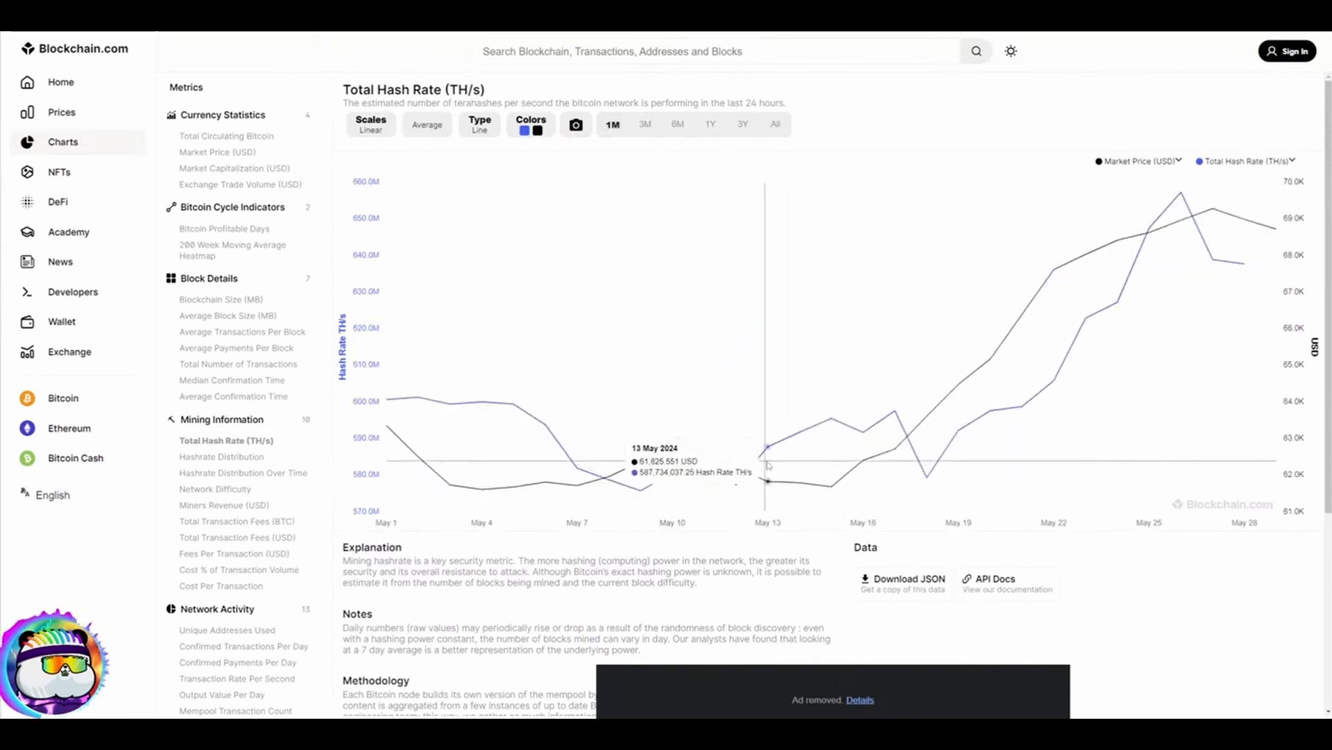
mouse_move(608, 476)
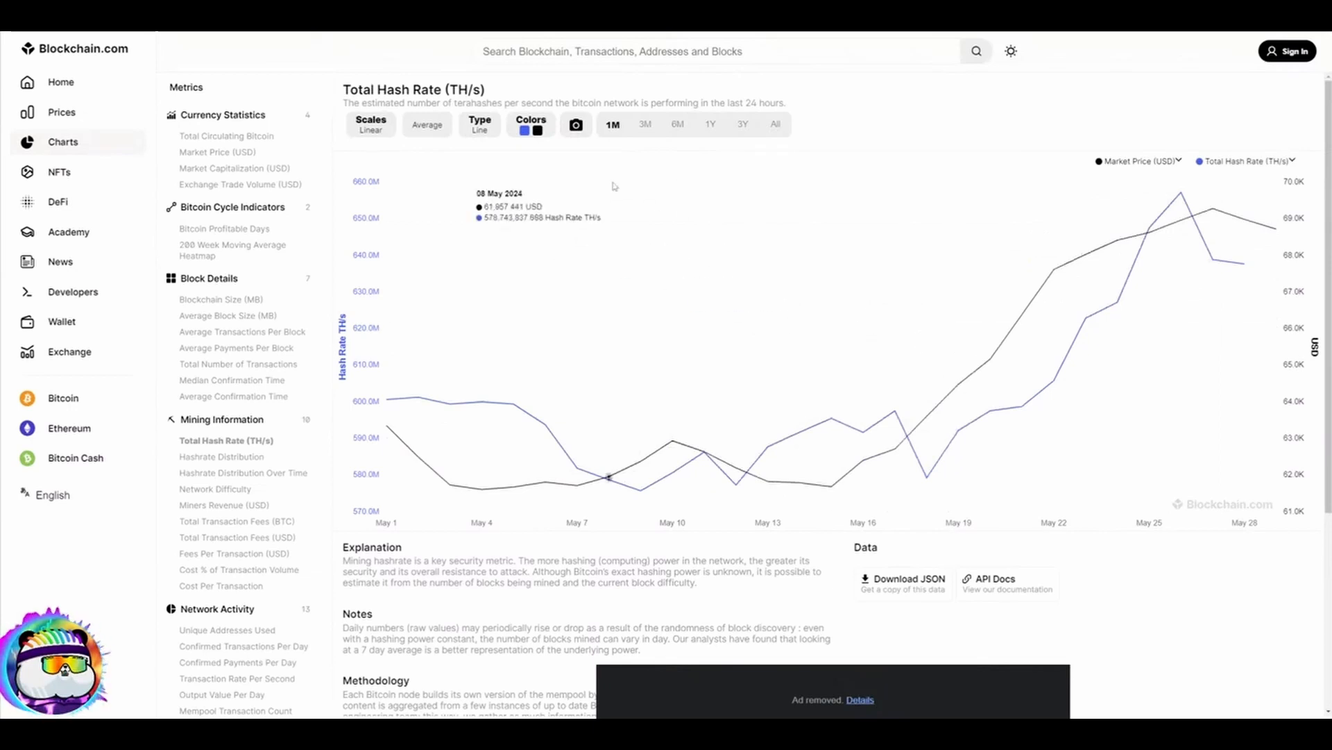
mouse_move(609, 204)
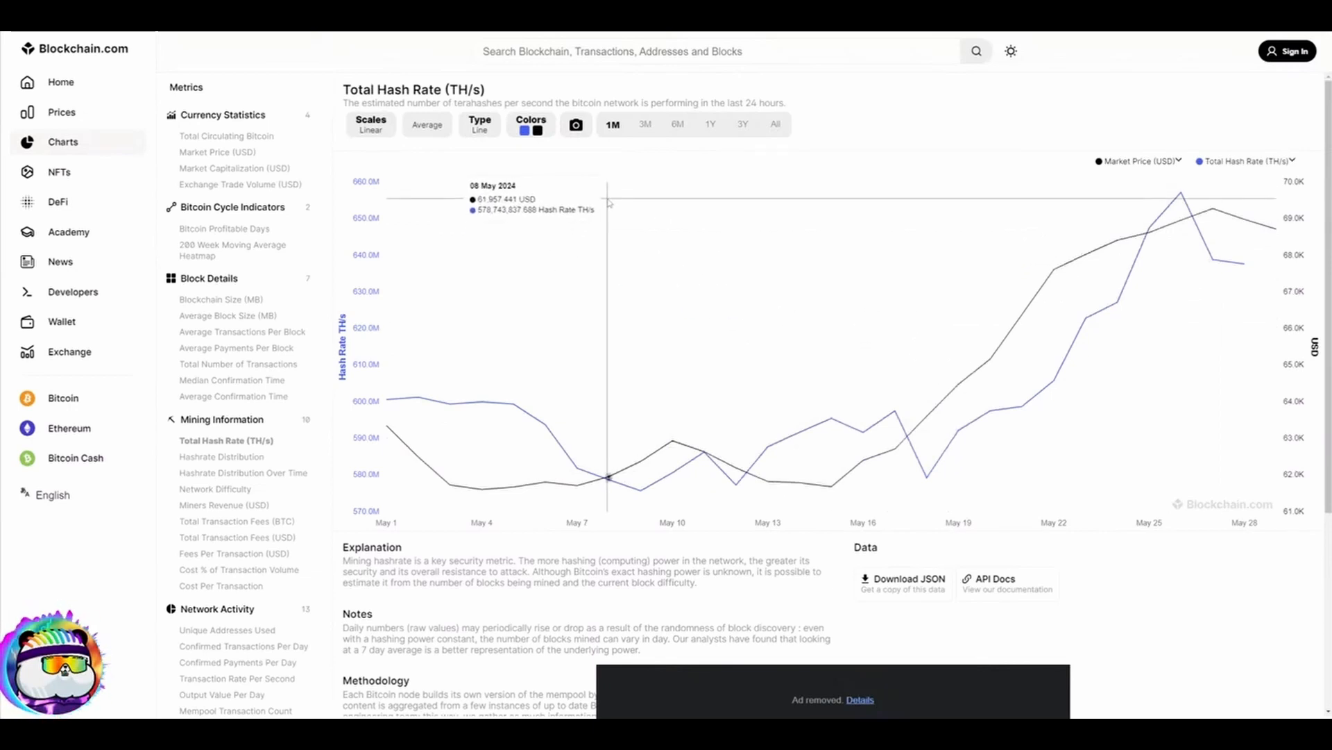